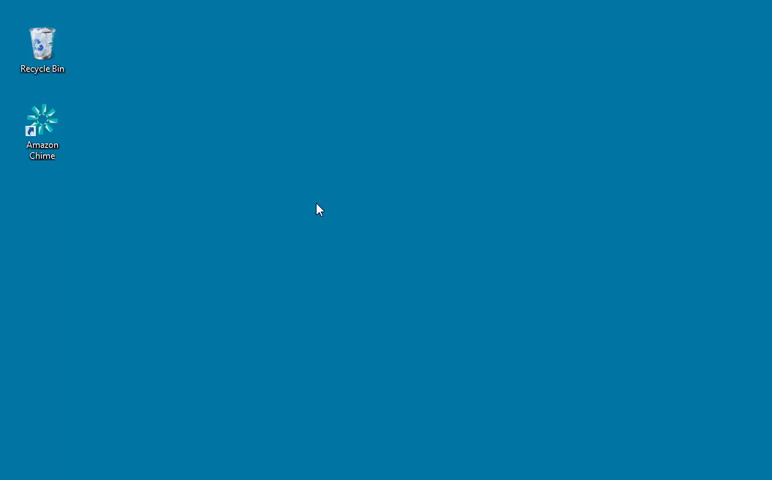
Step: Launch Amazon Chime and bring up Schedule a Meeting with Outlook Calendar and dial-in numbers
double_click(42, 120)
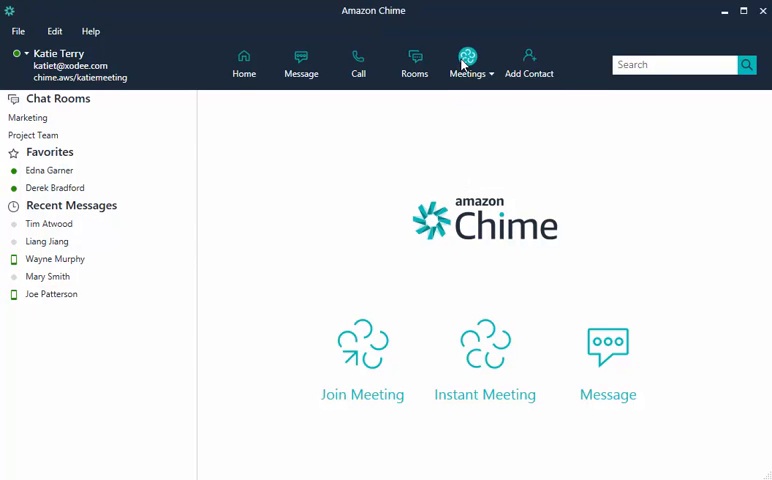
click(468, 58)
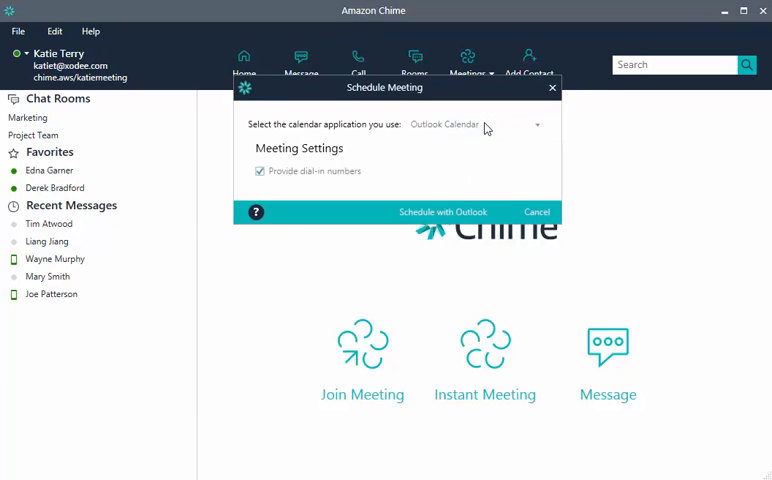
click(260, 170)
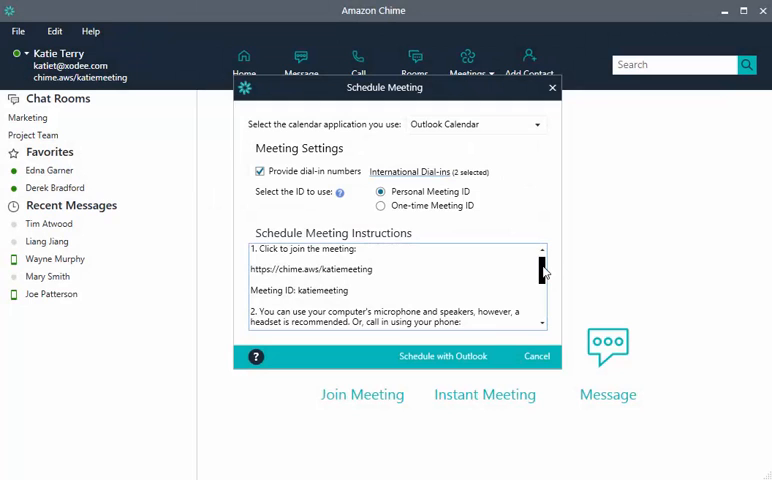
Step: Switch the meeting to a One-time Meeting ID and review the generated ID and PIN instructions
scroll(down, 3)
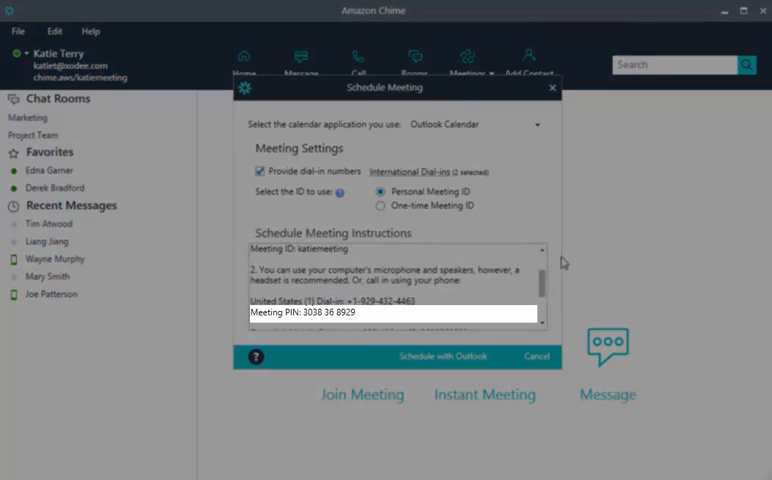
mouse_move(550, 220)
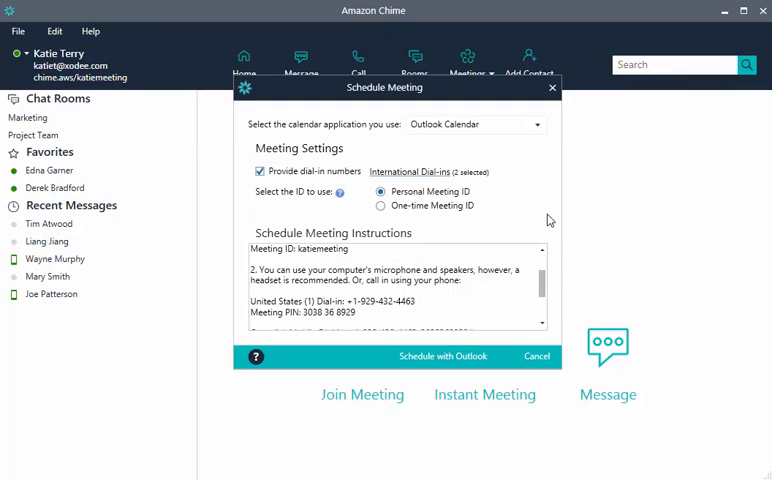
mouse_move(488, 216)
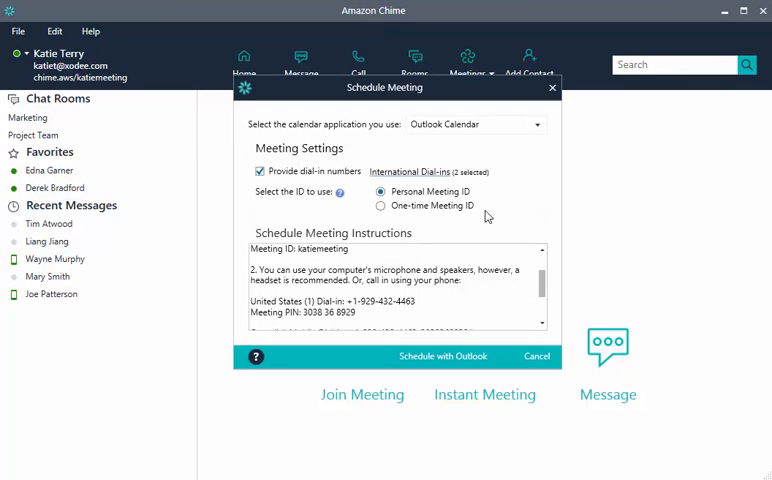
click(380, 206)
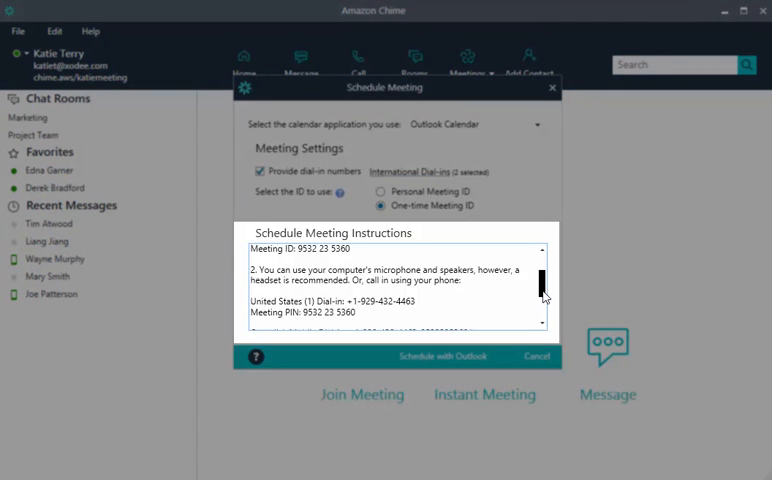
scroll(down, 3)
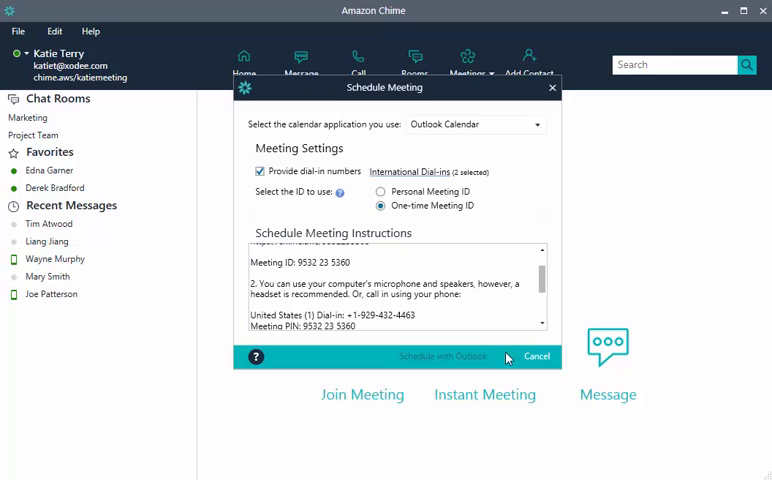
mouse_move(484, 364)
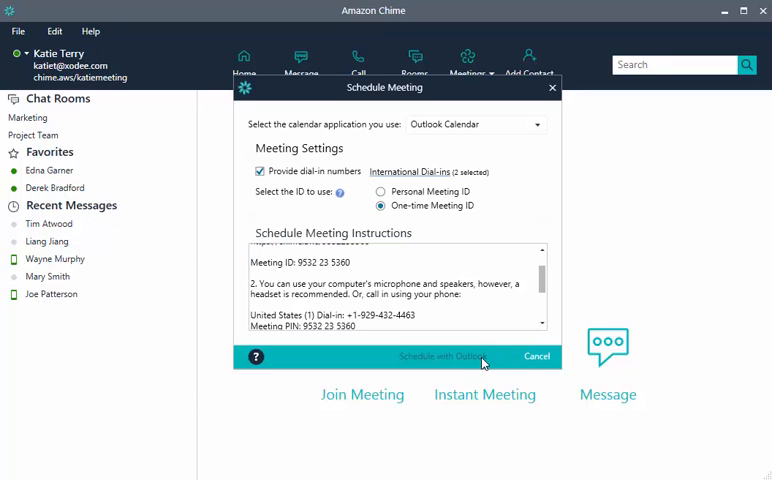
Step: Schedule with Outlook, installing the Amazon Chime Outlook add-in via the Office Customization Installer
click(446, 356)
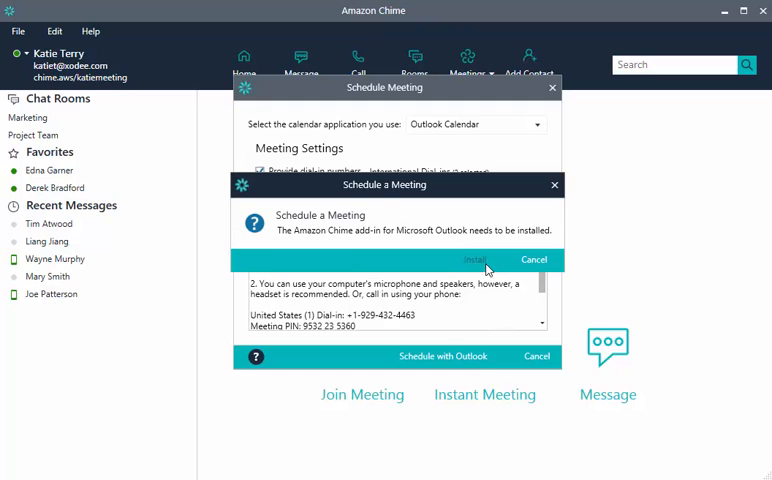
click(476, 260)
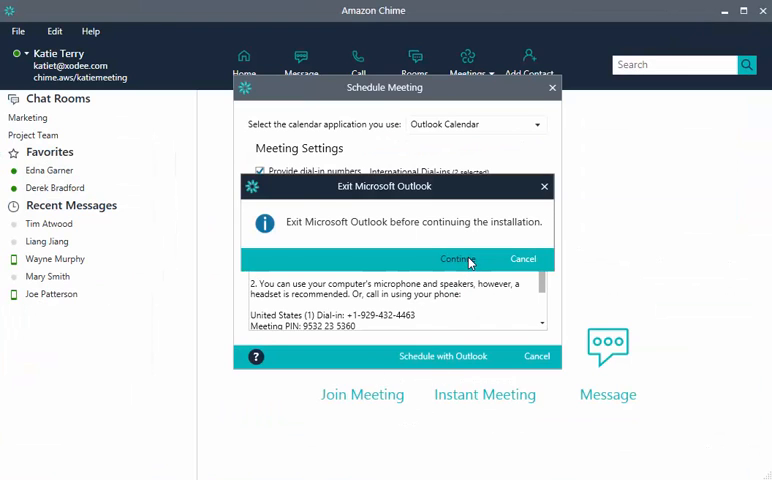
click(456, 258)
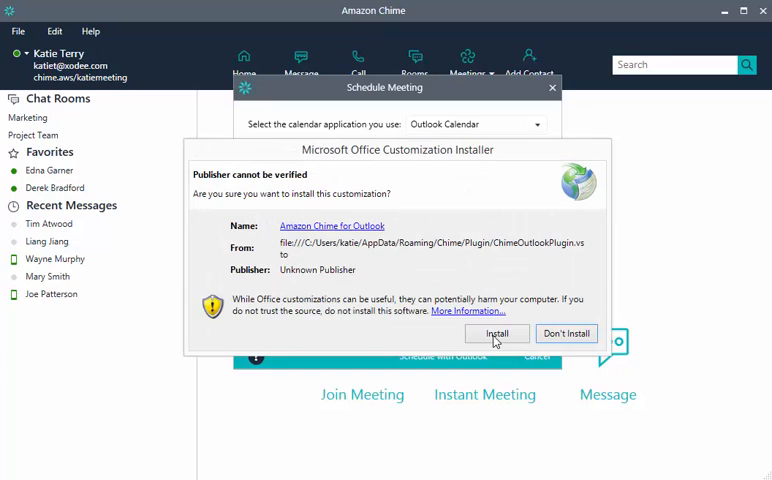
click(496, 332)
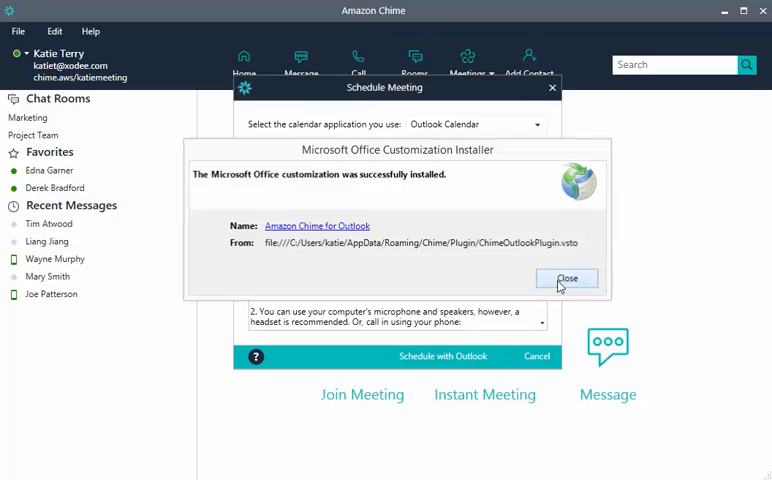
click(566, 278)
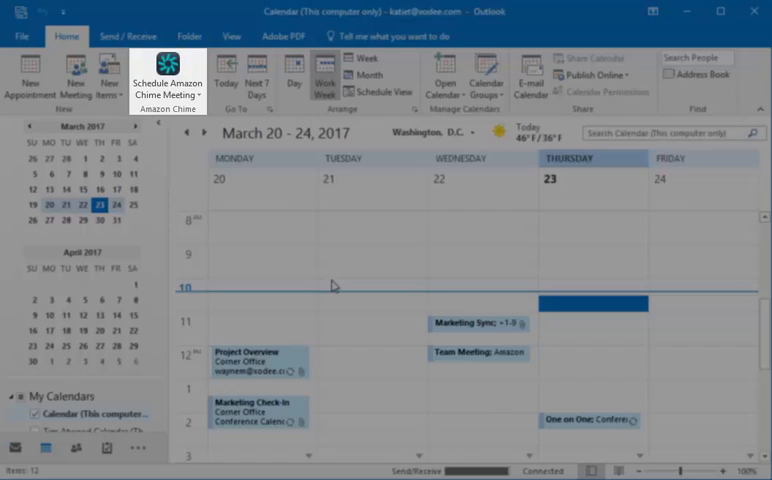
click(168, 82)
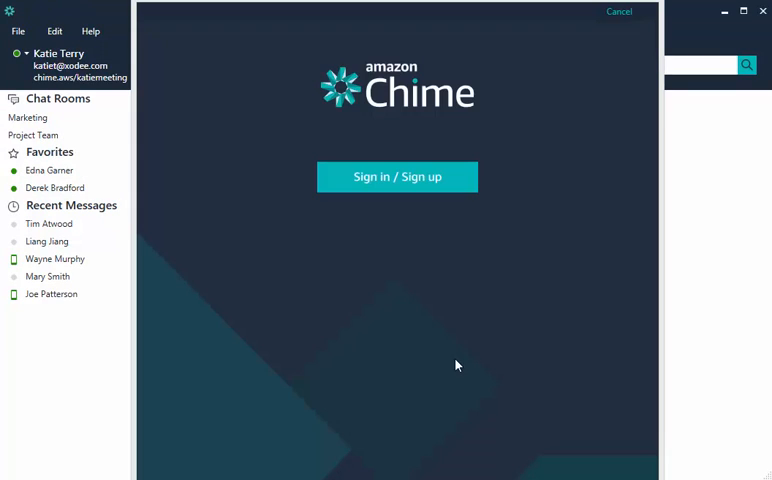
click(398, 176)
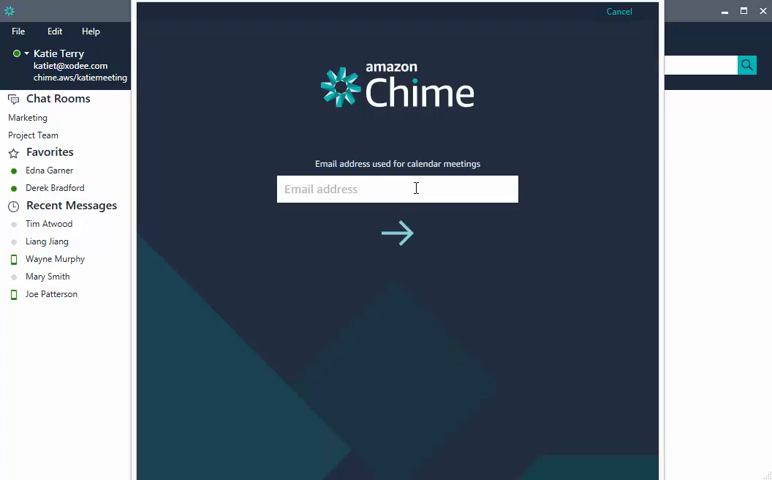
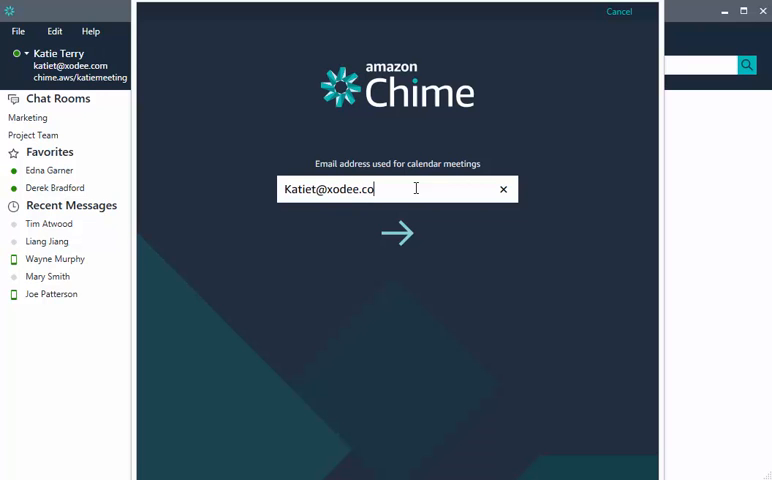
click(398, 232)
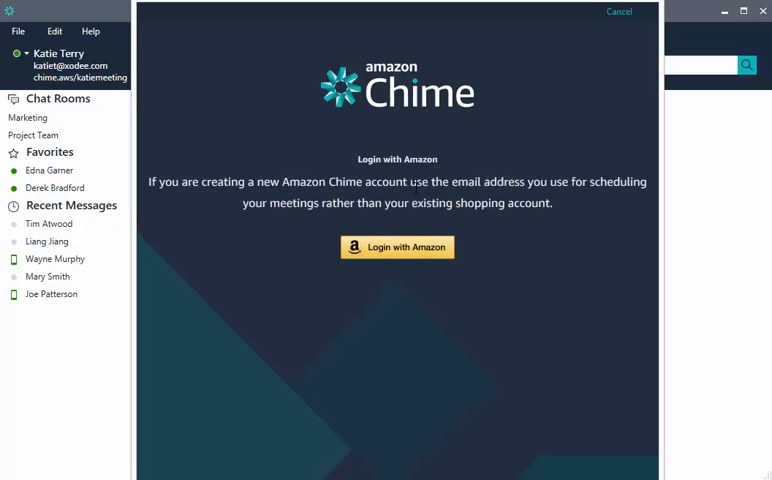
Step: Log in with Amazon, entering the password to complete the Chime sign-in
click(398, 246)
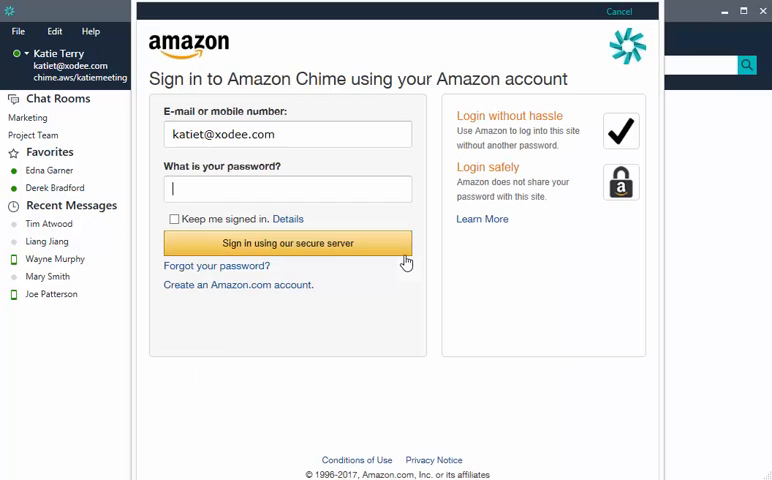
text(•••)
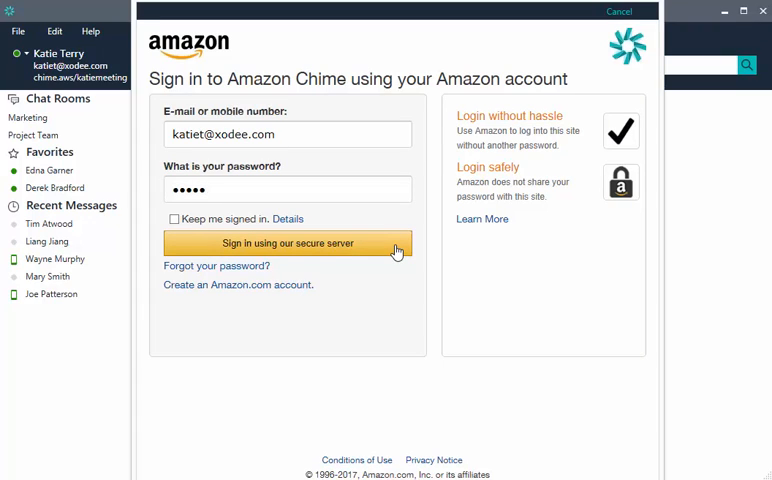
click(288, 244)
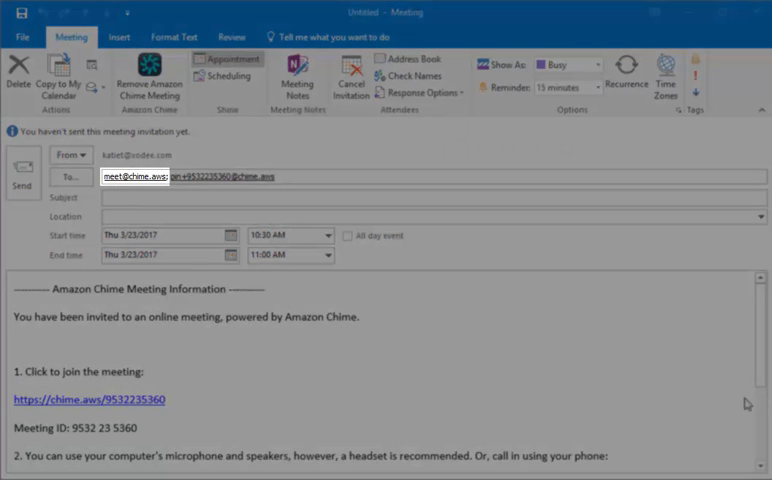
mouse_move(676, 396)
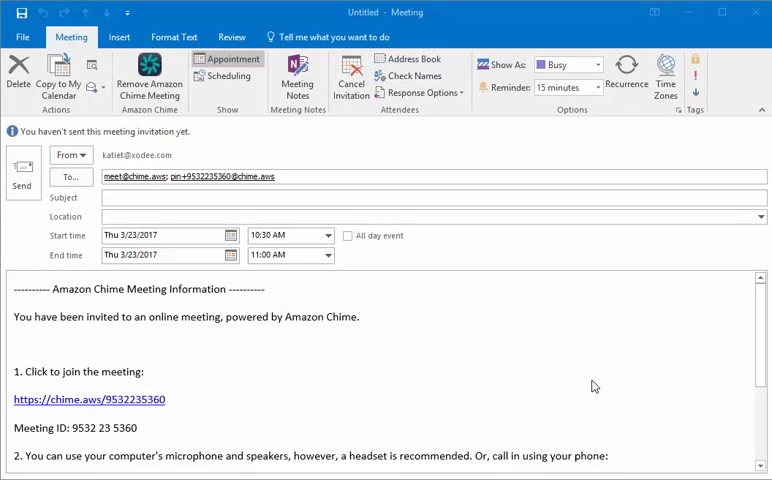
mouse_move(584, 364)
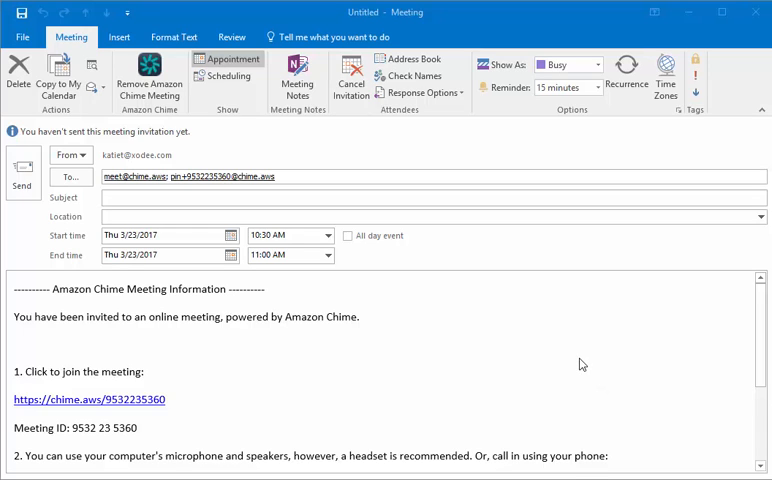
mouse_move(568, 340)
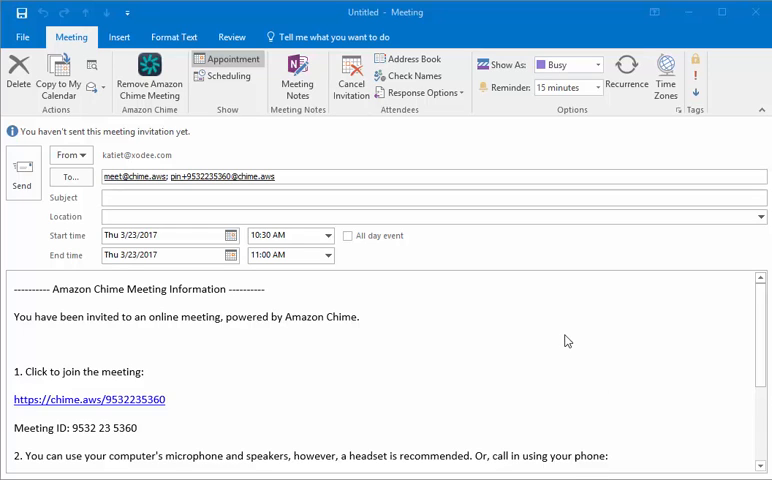
click(232, 236)
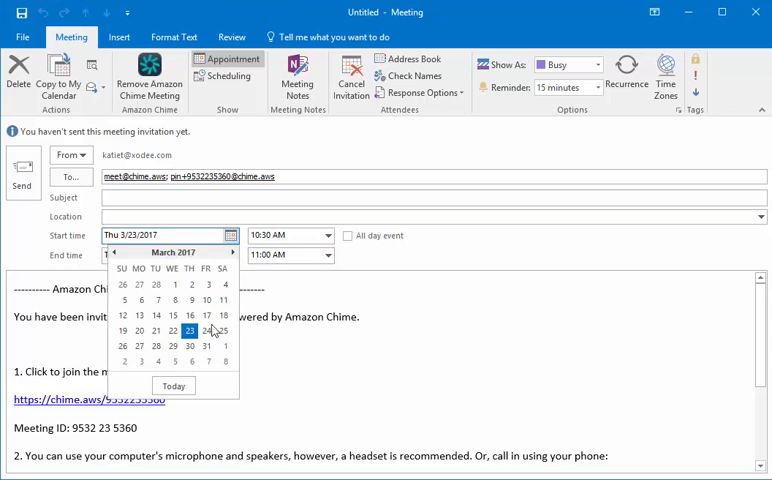
click(206, 330)
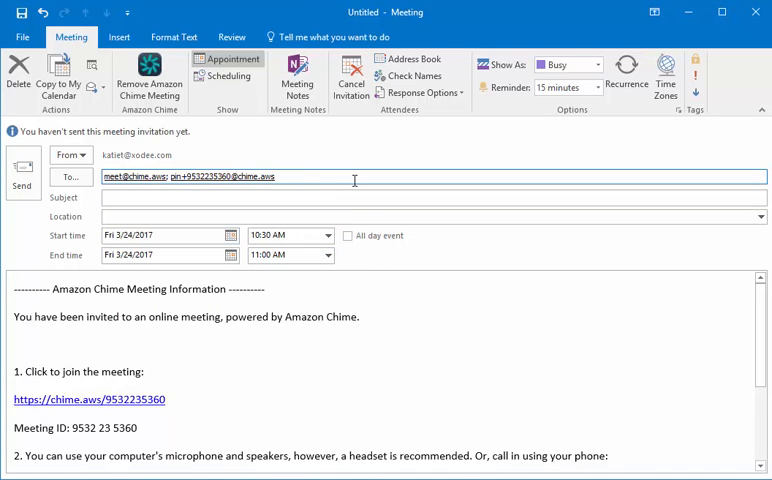
text(D)
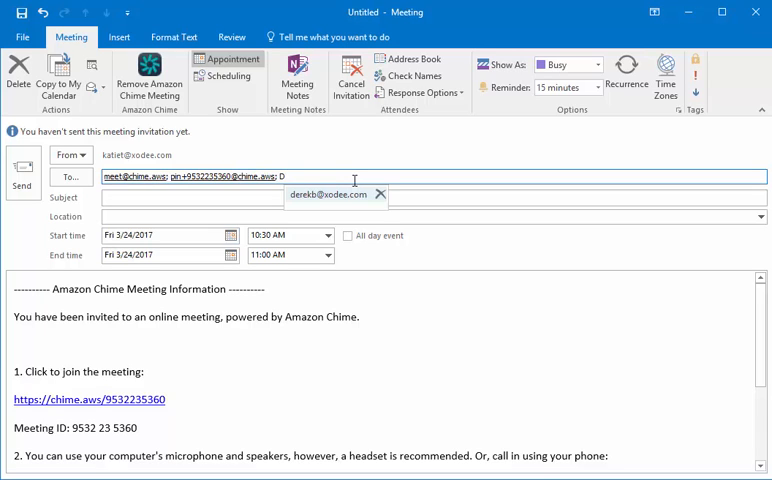
click(336, 194)
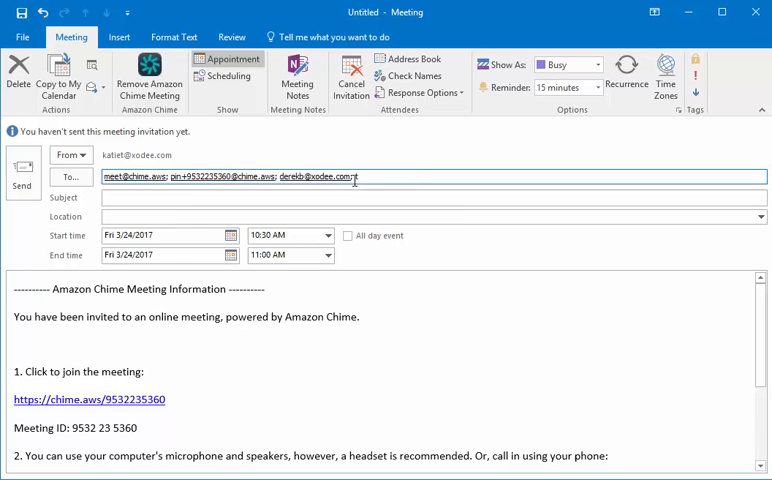
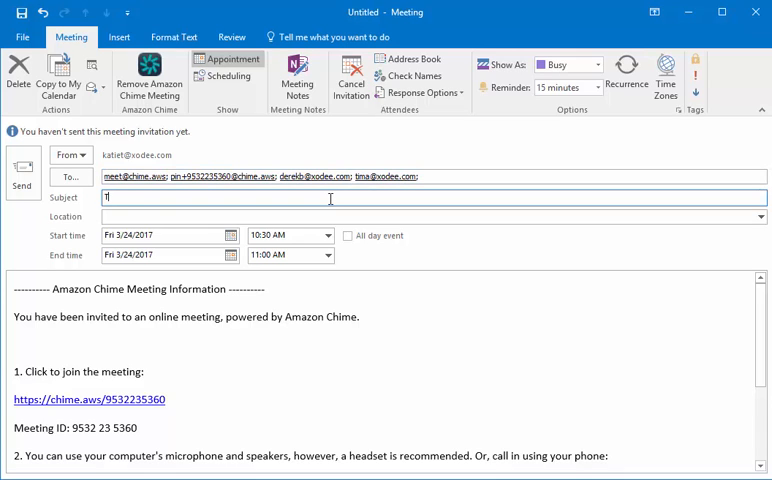
Step: Set the subject to 'Team Meeting' and the location to 'Amazon Chime'
text(Team Meeting)
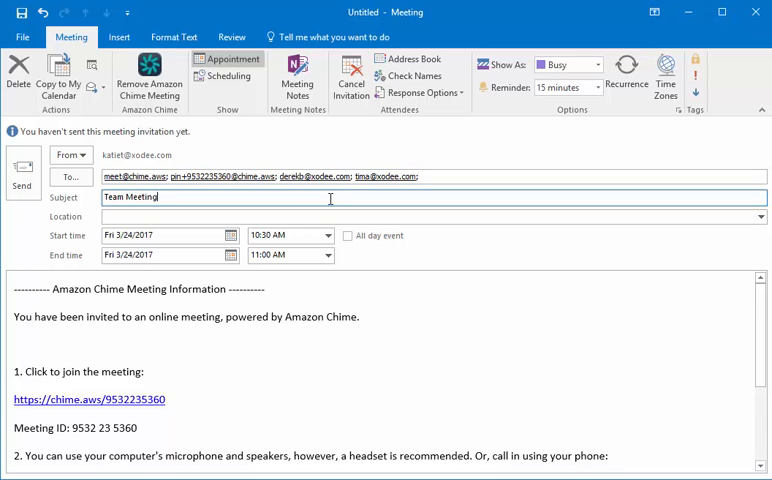
text(Amazon Chi)
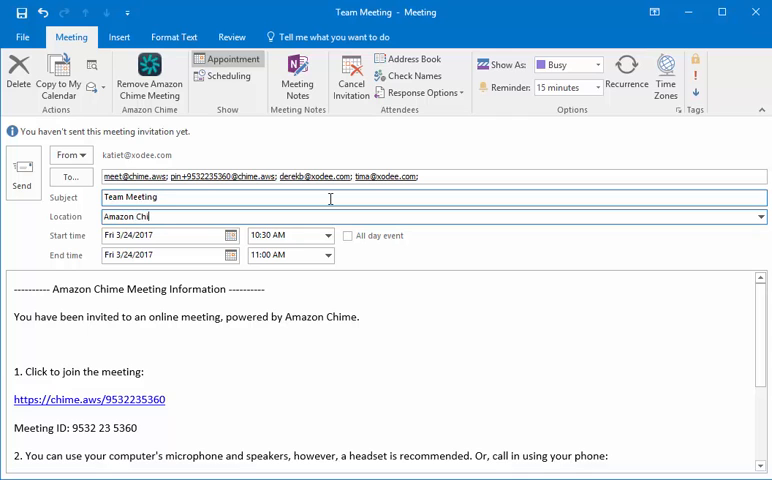
text(ime)
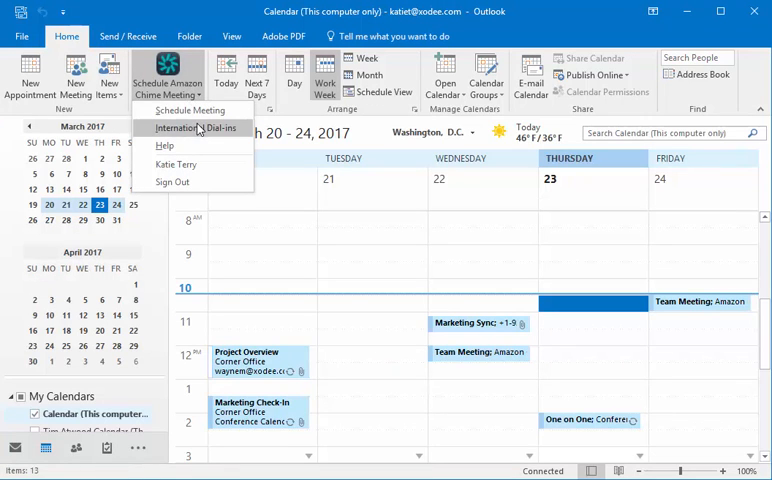
Step: Start a new blank appointment in the Thursday 3/23 11:00 AM calendar slot
click(184, 128)
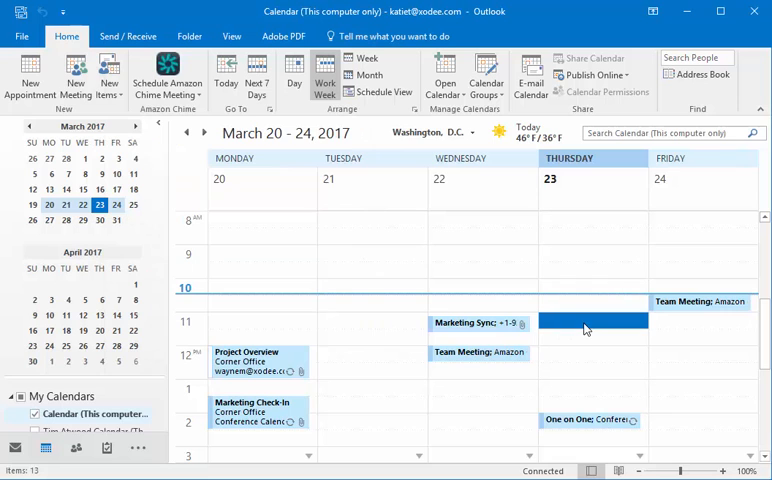
double_click(584, 322)
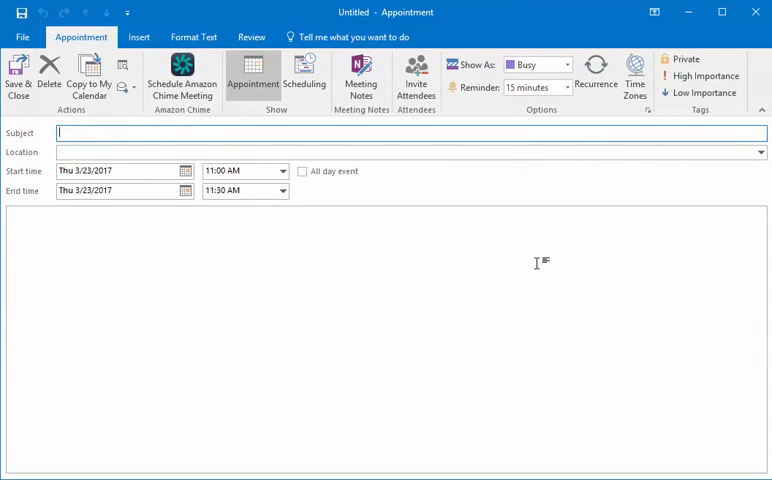
mouse_move(424, 196)
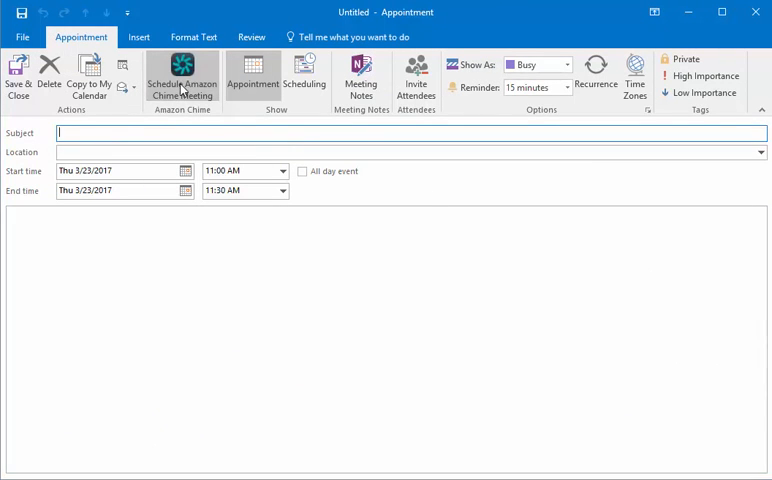
Step: Add an Amazon Chime meeting with a one-time meeting ID to the appointment
click(184, 78)
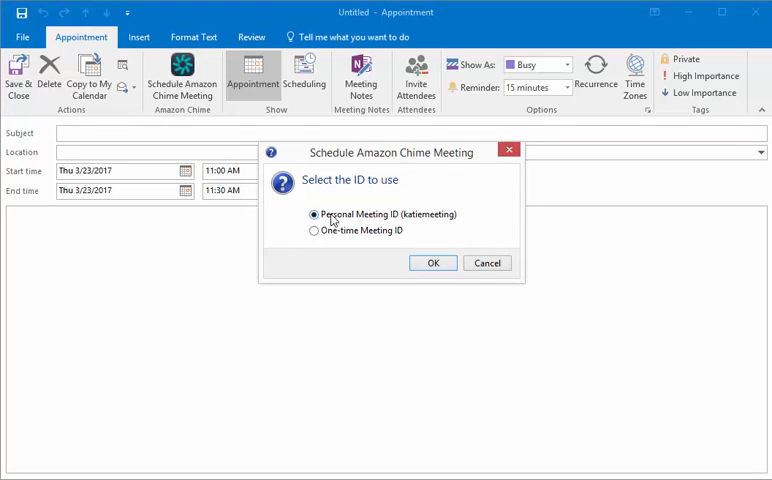
click(312, 230)
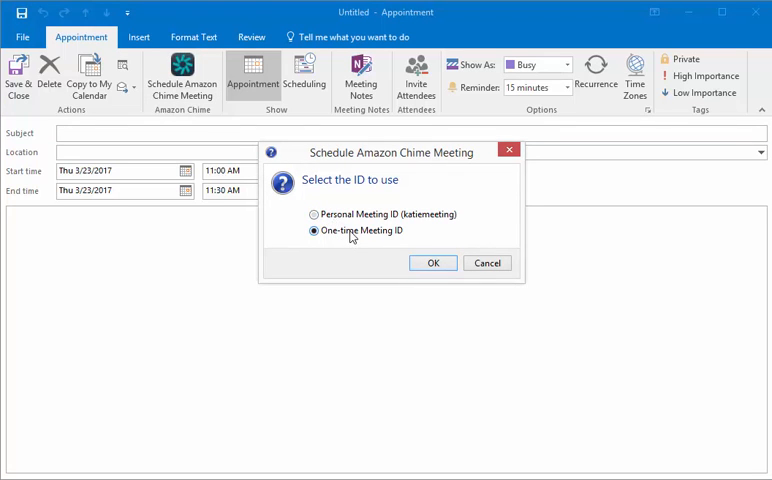
click(432, 262)
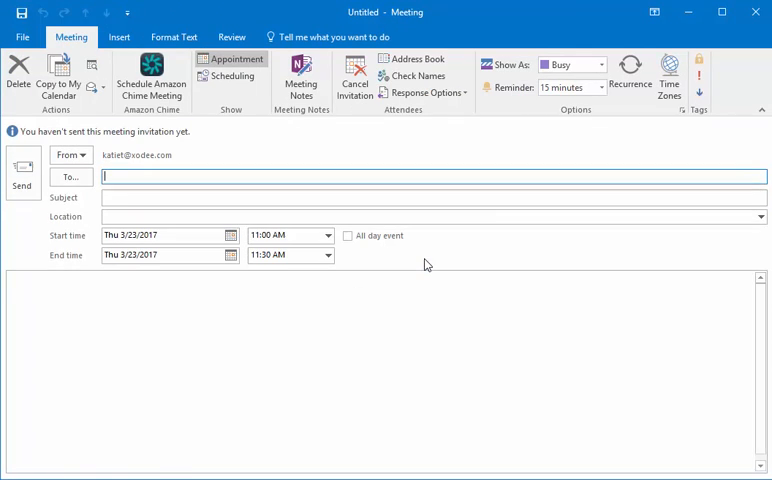
click(152, 76)
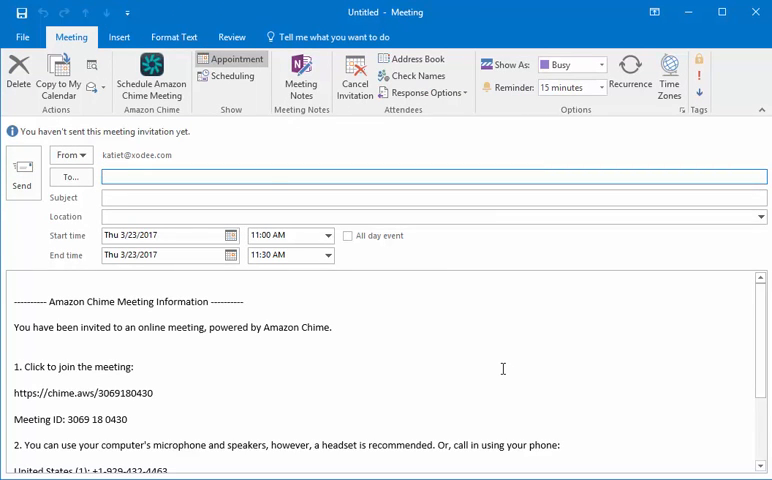
click(152, 76)
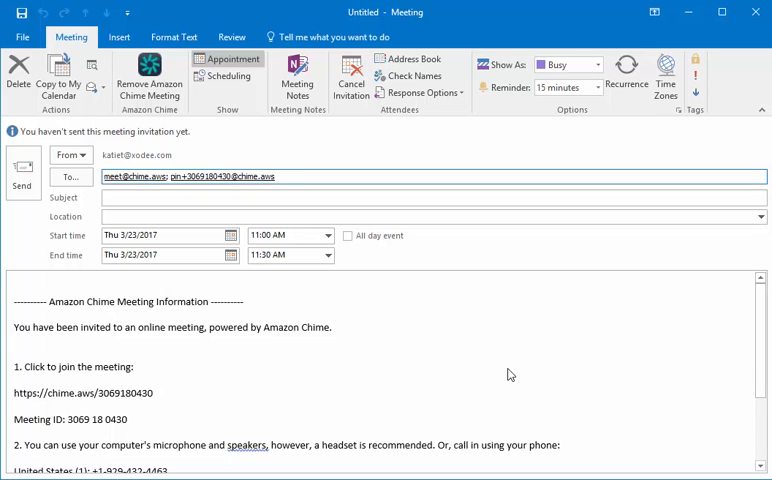
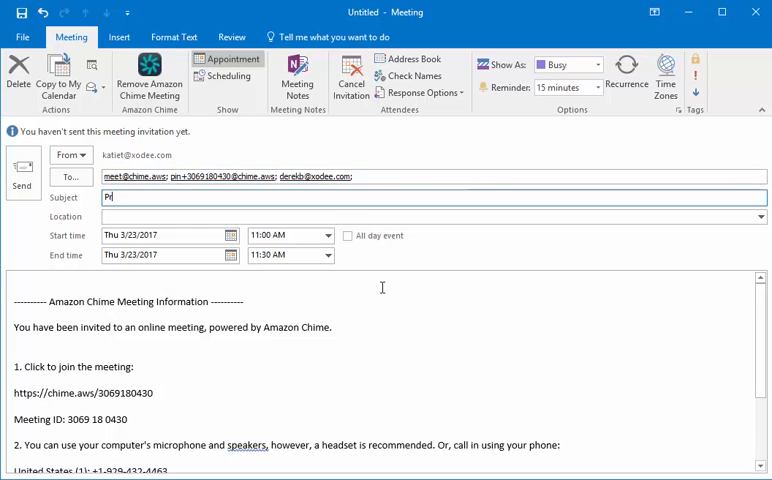
Step: Add an attendee, set subject 'Project Sync' and location 'Amazon Chime', and send
text(Project Sync)
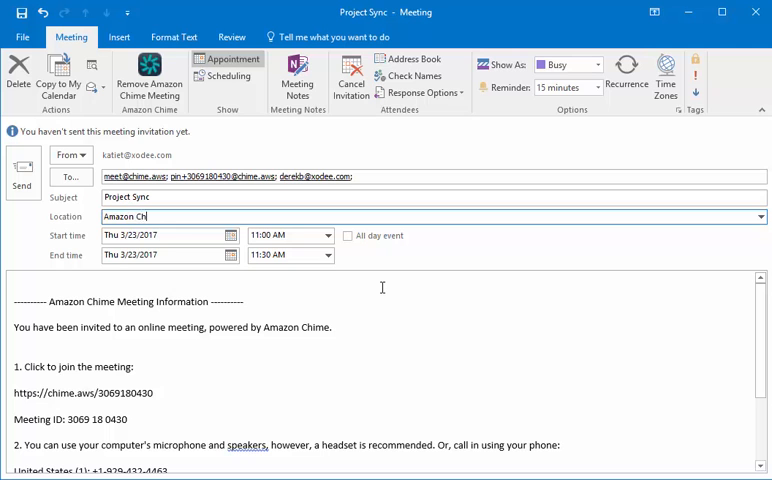
text(ime)
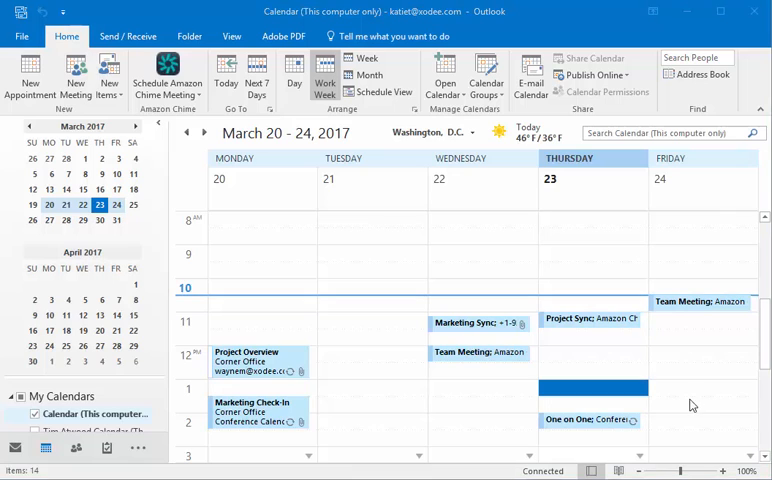
mouse_move(576, 428)
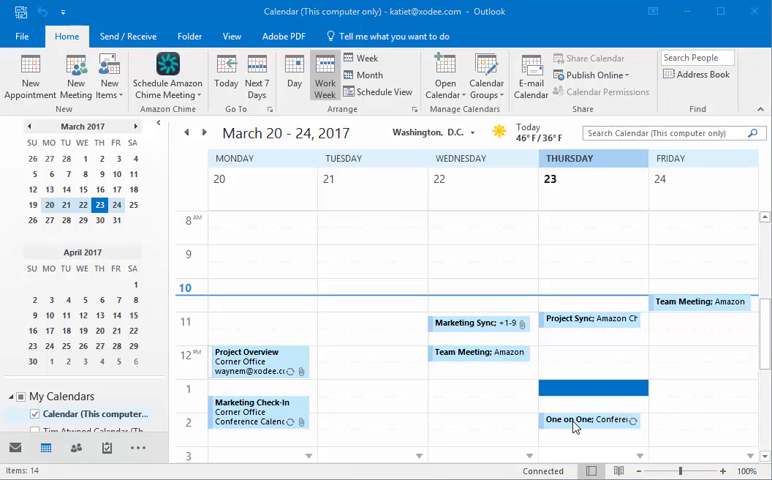
Step: Bring up the entire recurring 'One on One' series for editing
double_click(590, 420)
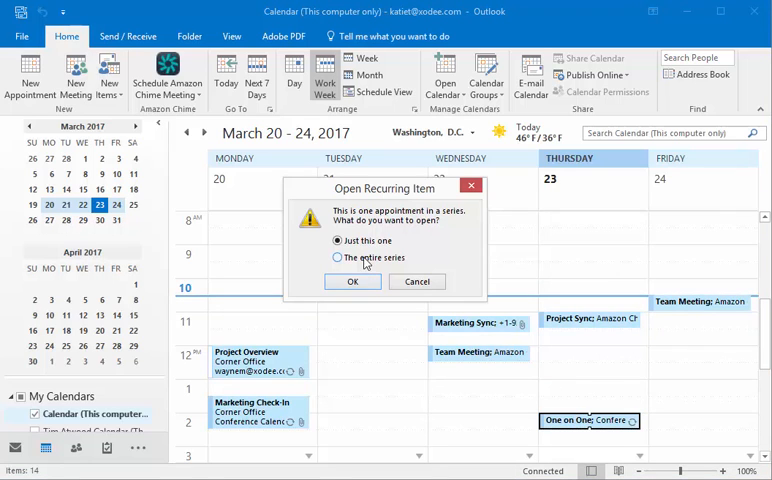
click(352, 280)
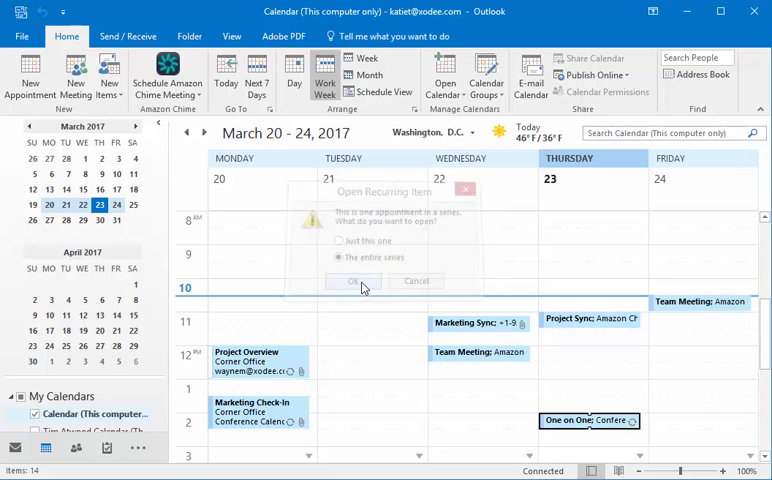
click(352, 280)
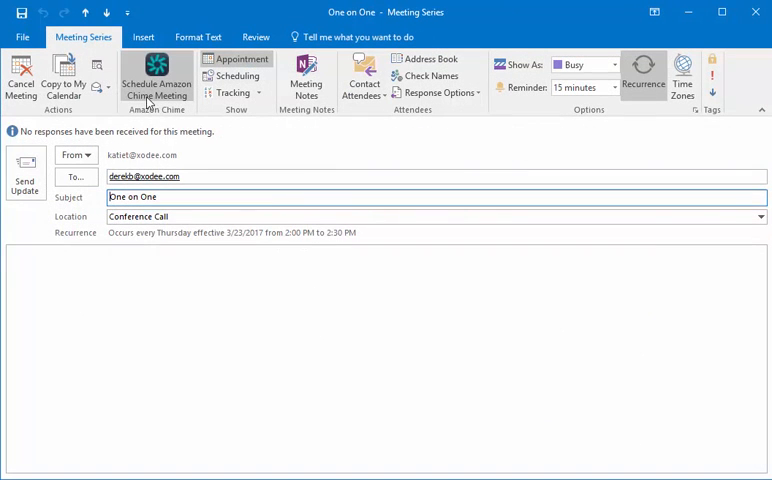
Step: Add an Amazon Chime meeting with a one-time ID to the series and send the update
click(156, 78)
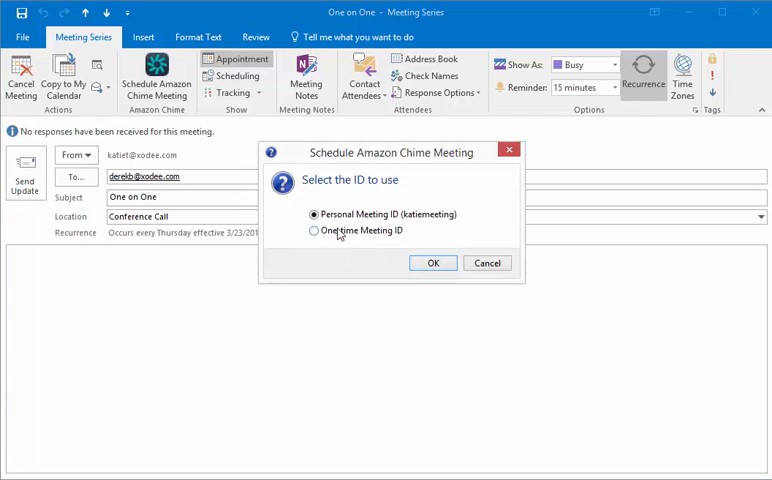
click(432, 264)
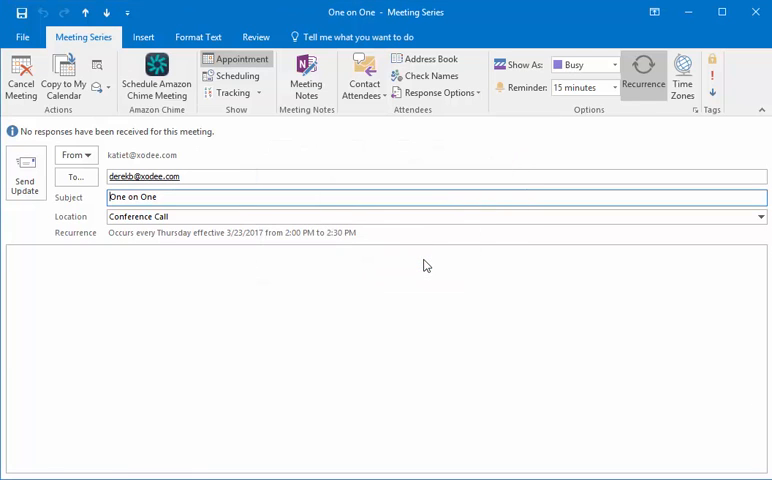
click(156, 76)
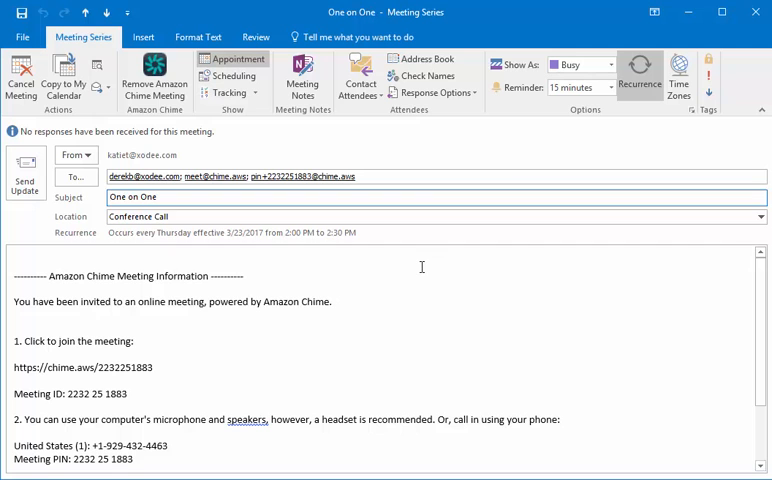
click(24, 182)
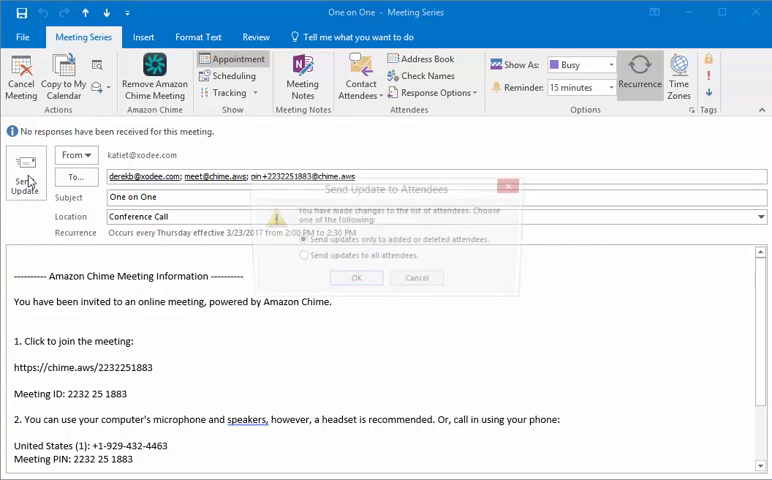